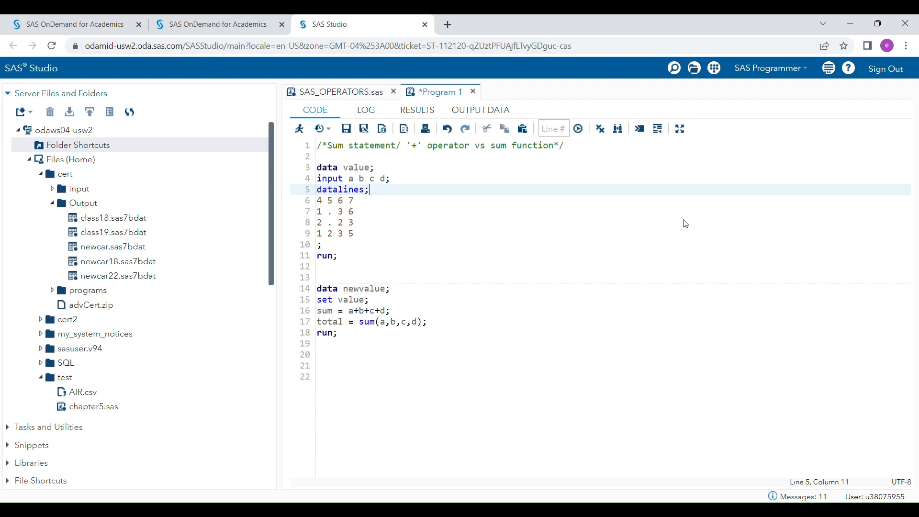
pyautogui.moveTo(917, 213)
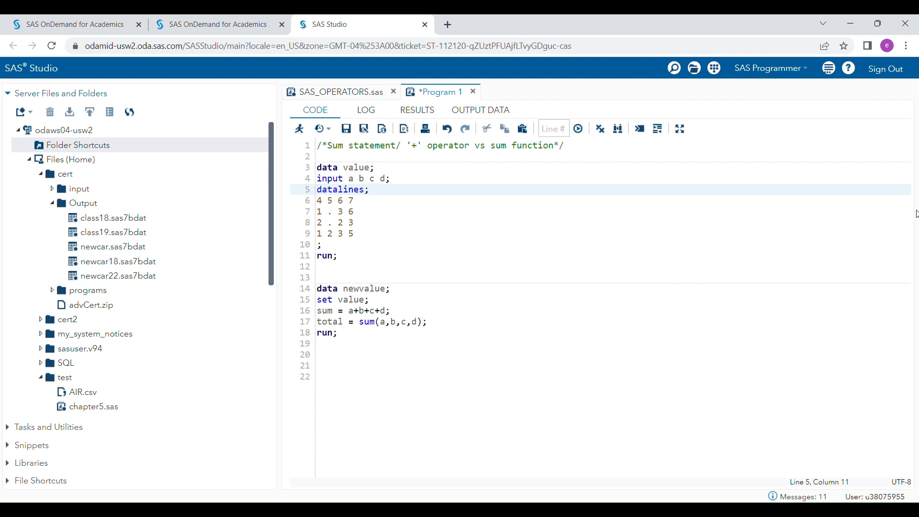
pyautogui.moveTo(769, 92)
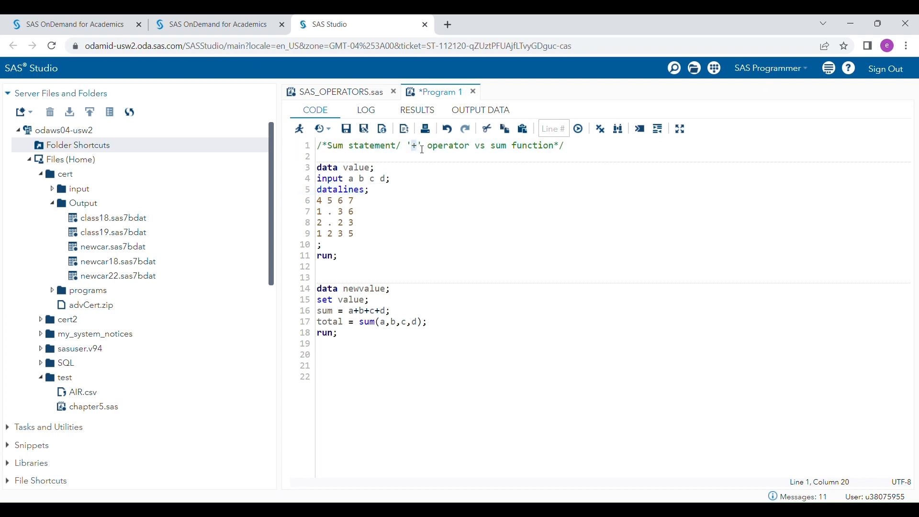
# Highlight the + operator in the comment, then select the data value step (lines 3–11)
pyautogui.moveTo(489, 145); pyautogui.dragTo(556, 146)
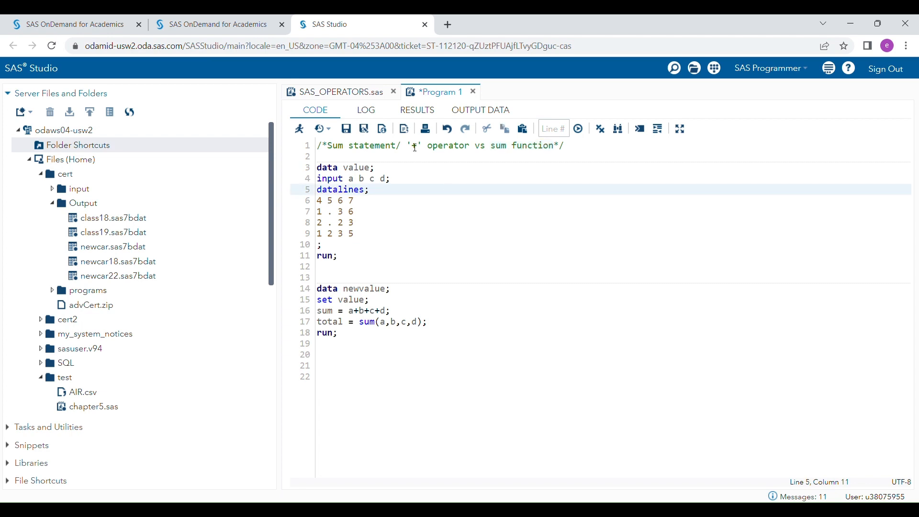
pyautogui.click(463, 146)
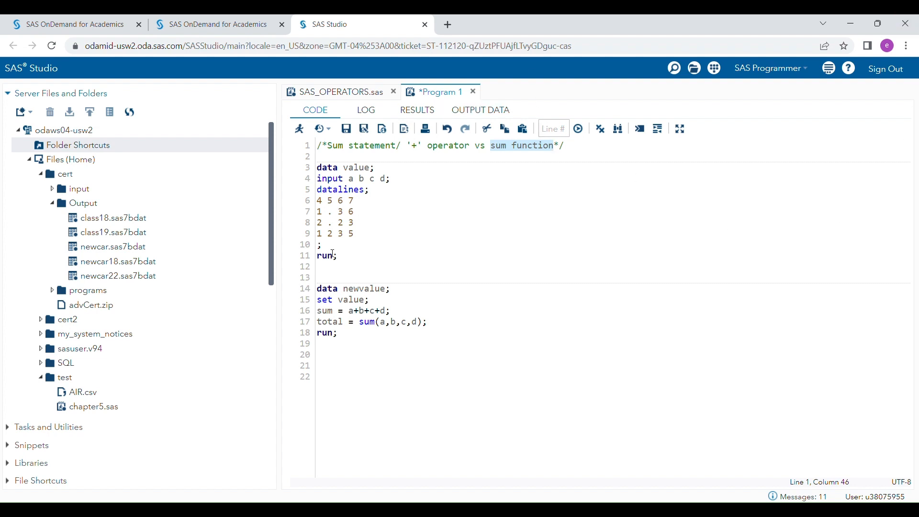
pyautogui.moveTo(316, 167); pyautogui.dragTo(337, 255)
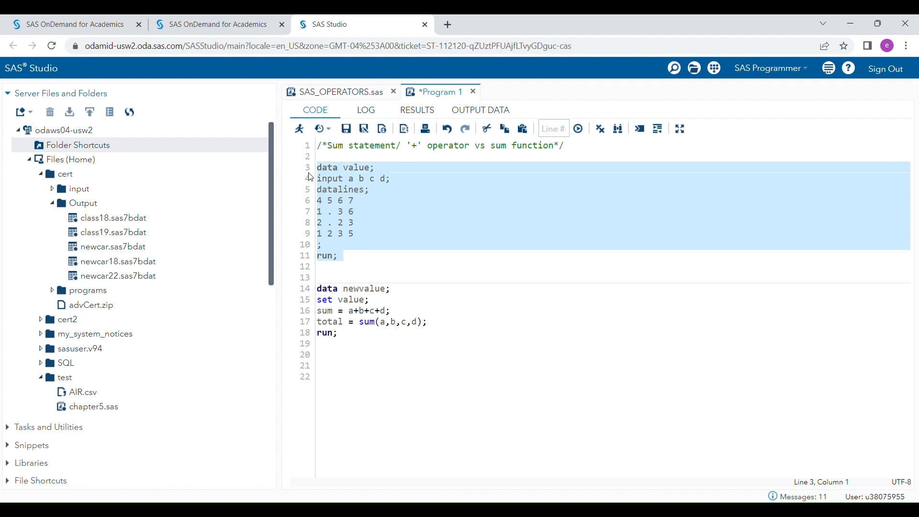
# Run the selected step and inspect the four-row WORK.VALUE table before returning to the code
pyautogui.click(577, 129)
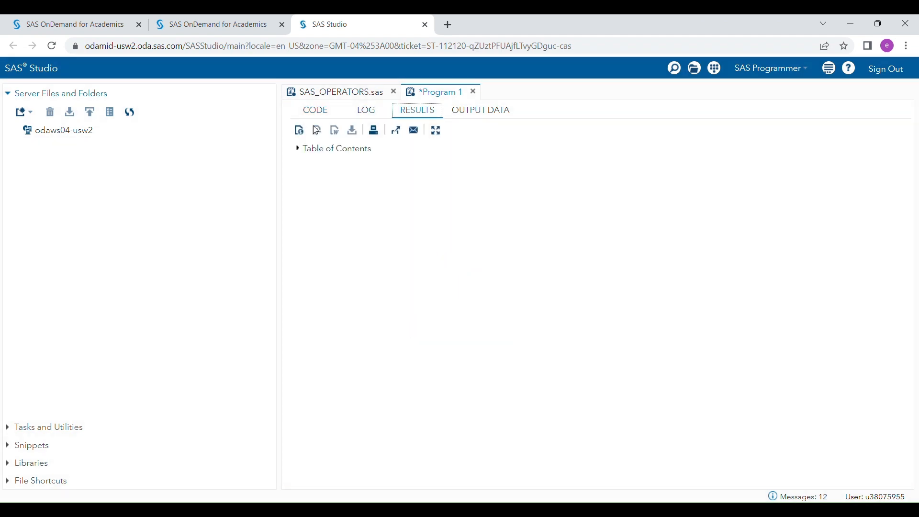
pyautogui.click(480, 110)
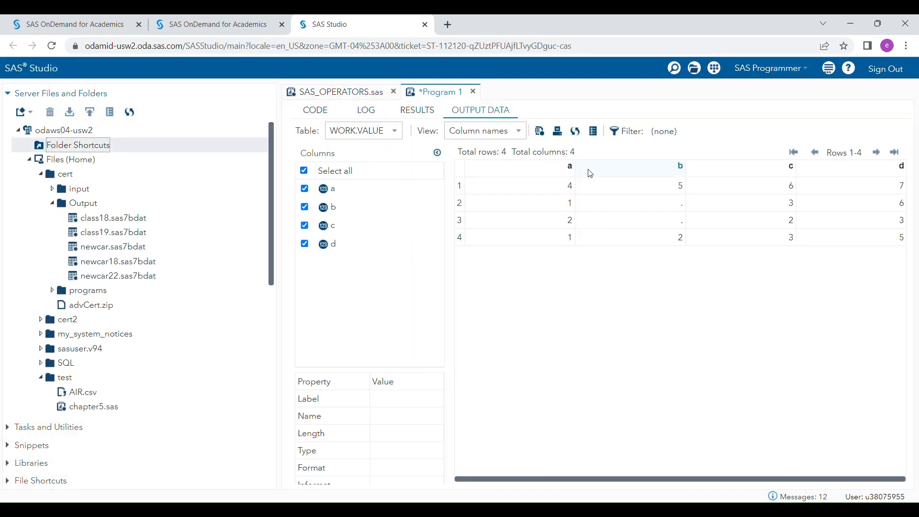
pyautogui.click(569, 203)
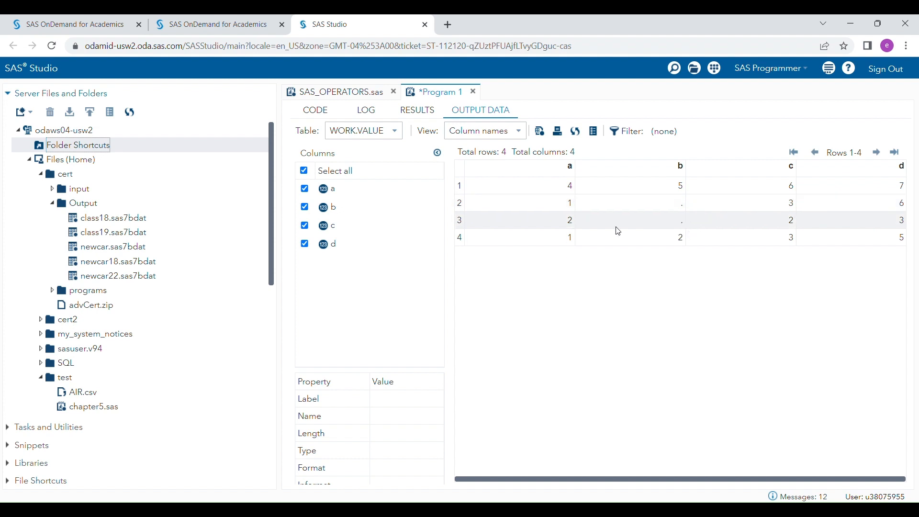
pyautogui.click(315, 110)
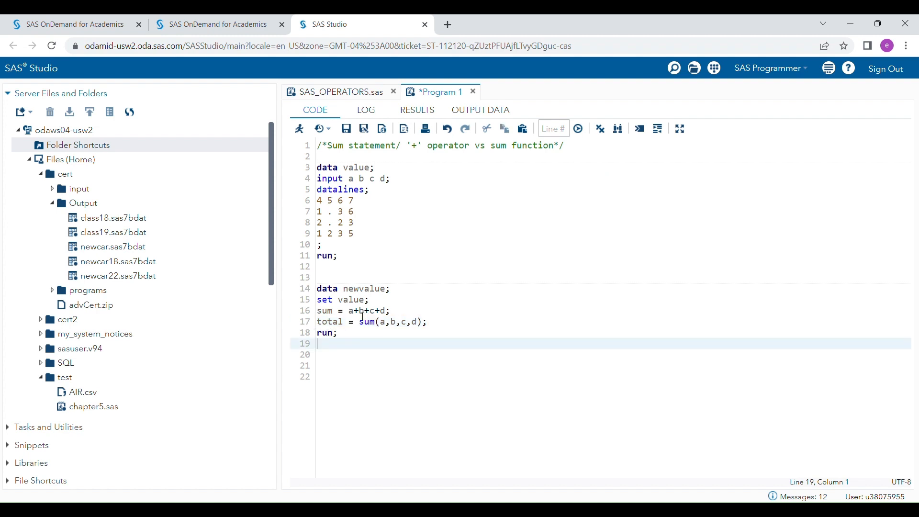
pyautogui.moveTo(362, 328)
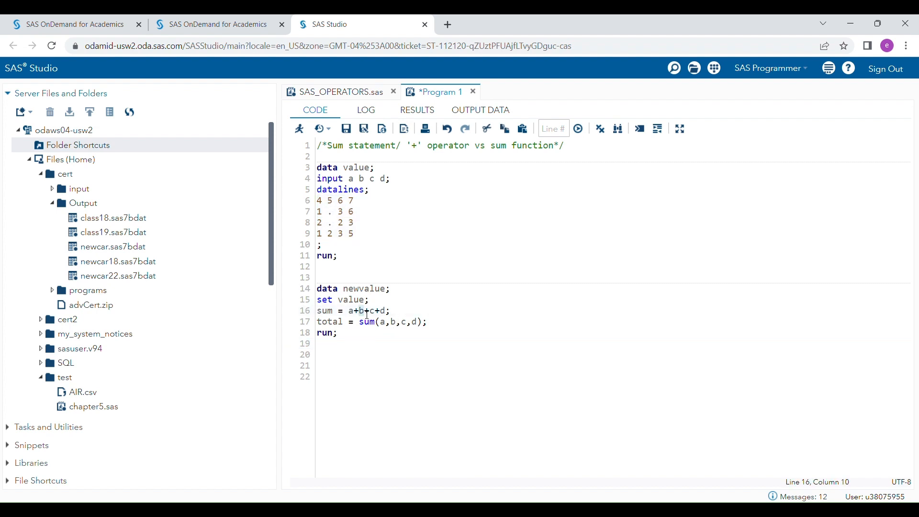
pyautogui.moveTo(340, 310); pyautogui.dragTo(389, 310)
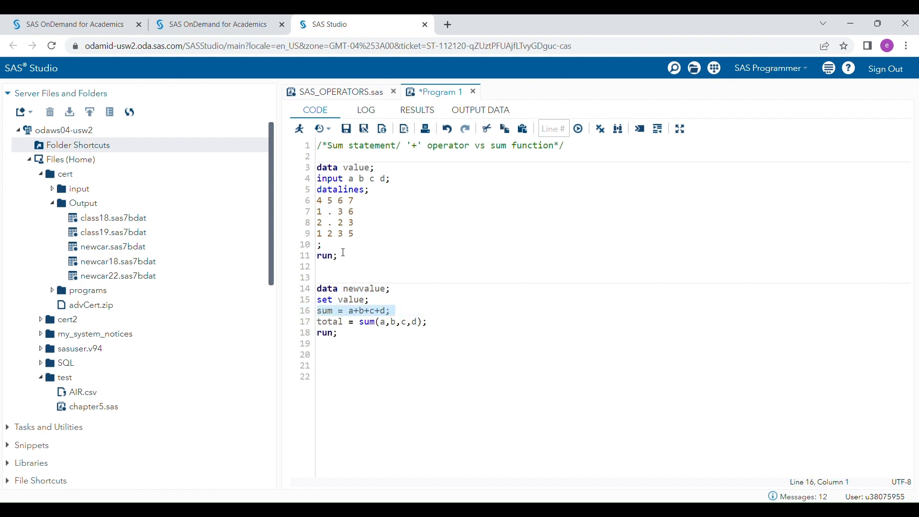
pyautogui.click(337, 200)
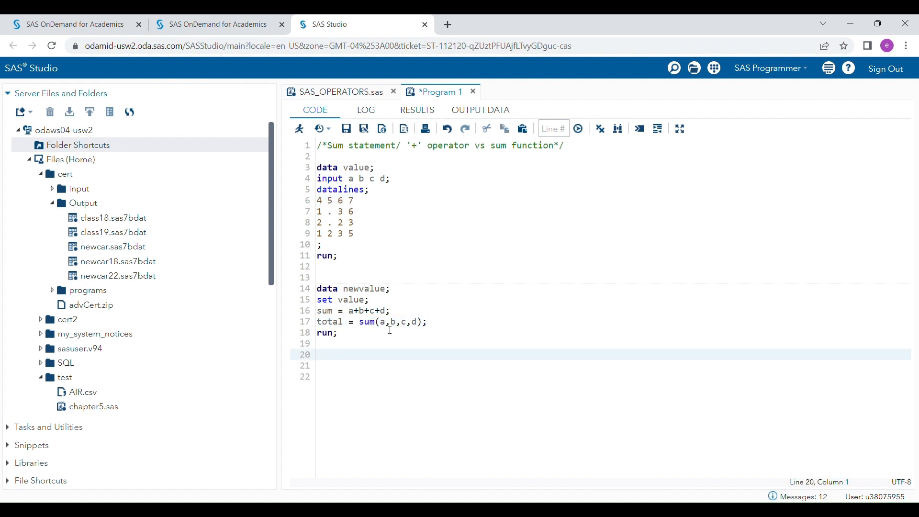
pyautogui.moveTo(380, 321); pyautogui.dragTo(417, 321)
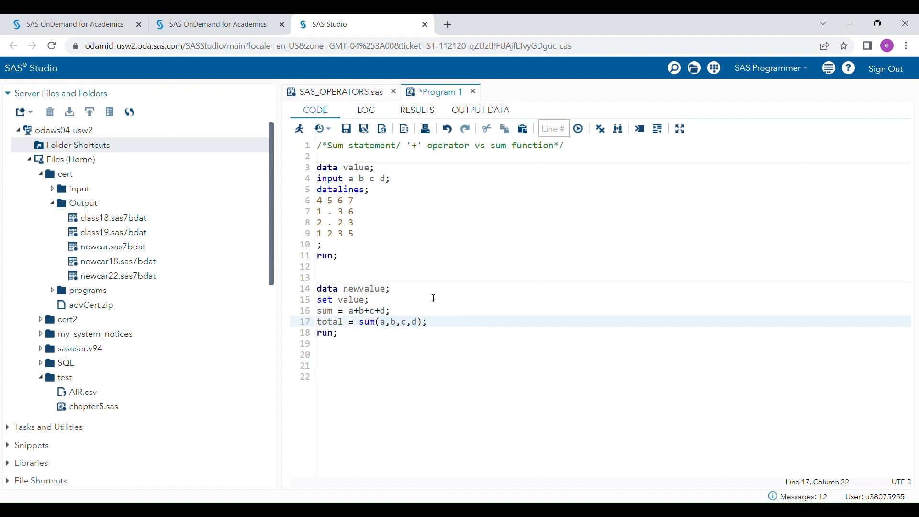
pyautogui.click(327, 211)
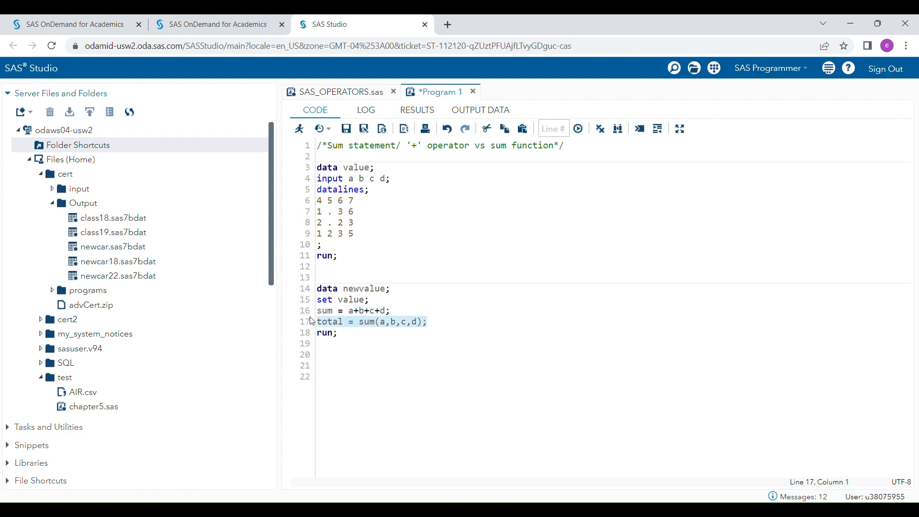
pyautogui.click(321, 212)
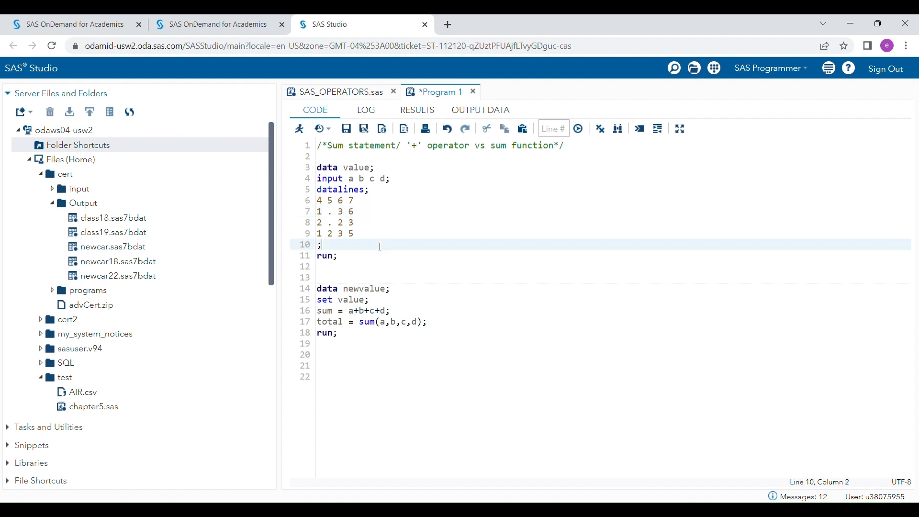
pyautogui.moveTo(432, 167)
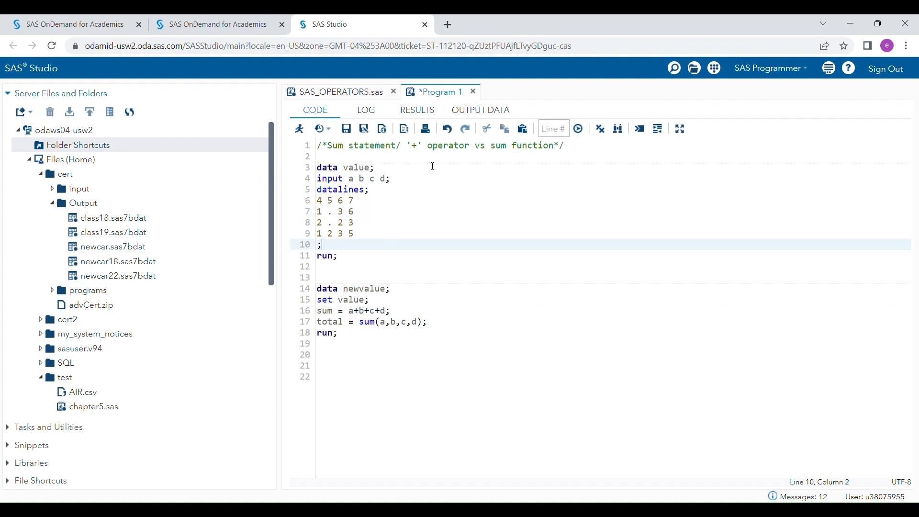
pyautogui.moveTo(366, 330)
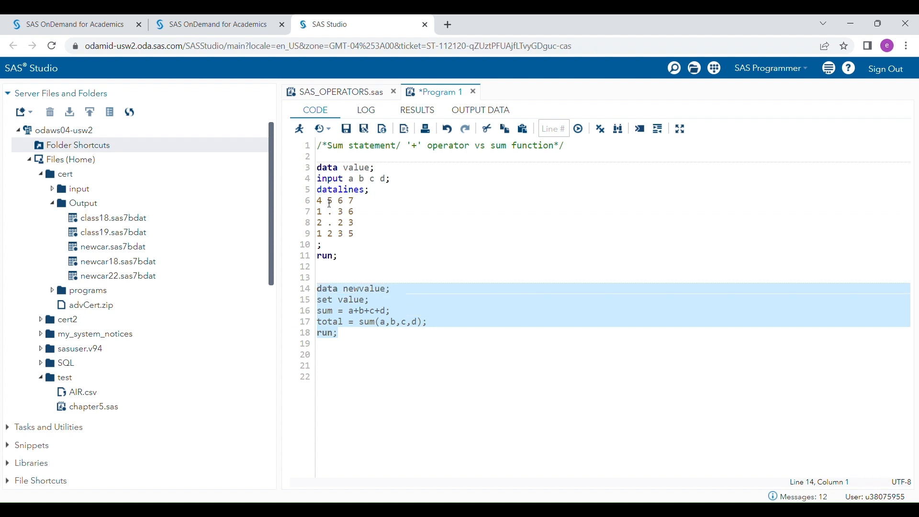
# Run the data newvalue step and check WORK.NEWVALUE: sum 22 in row one, missing in rows two and three
pyautogui.click(577, 128)
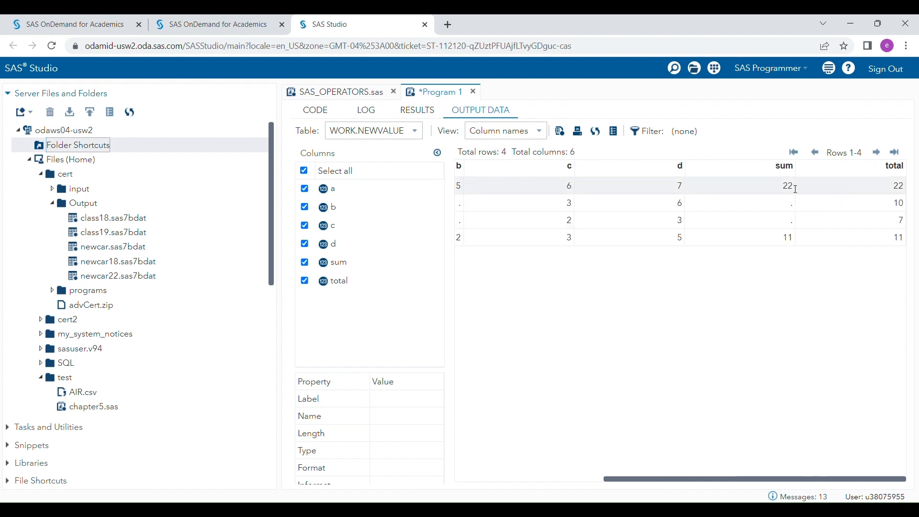
pyautogui.click(787, 186)
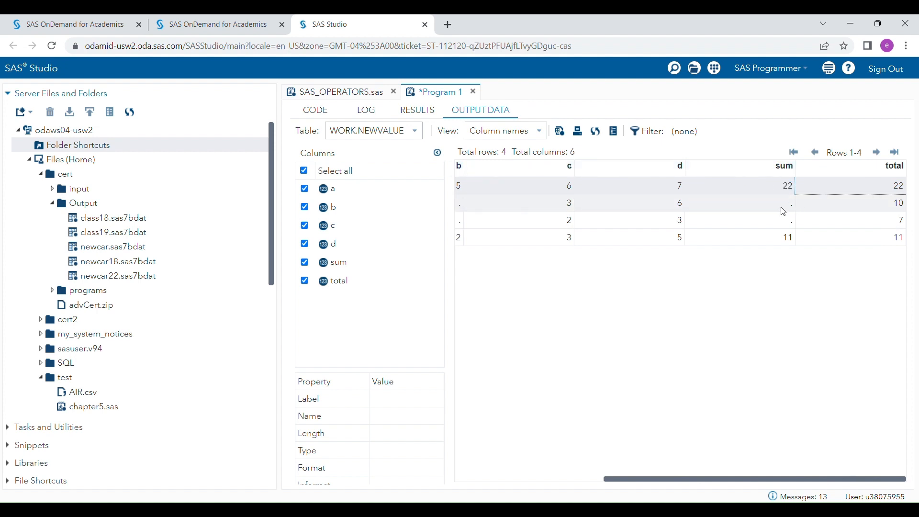
pyautogui.click(738, 203)
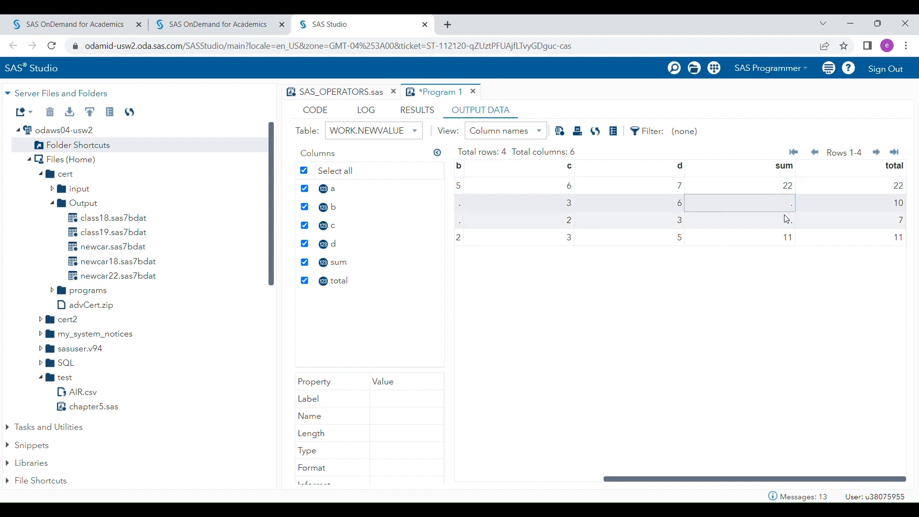
pyautogui.moveTo(788, 230)
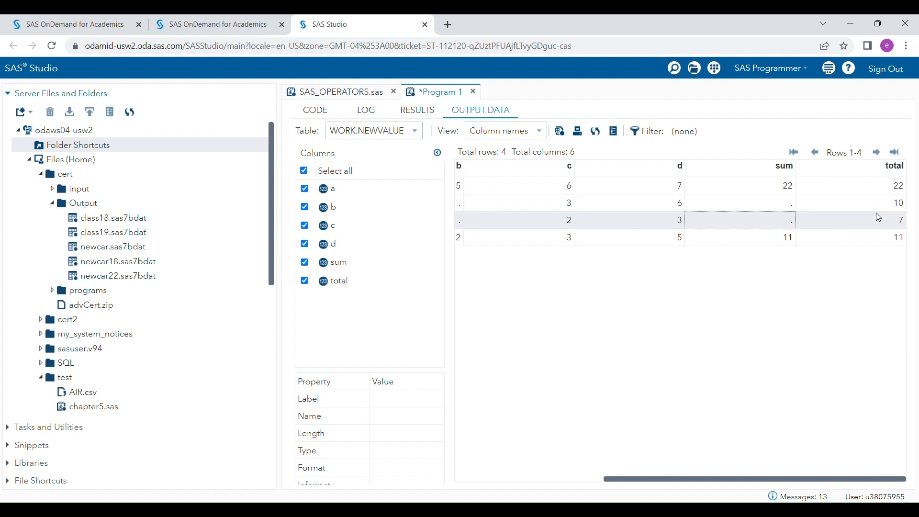
pyautogui.click(315, 109)
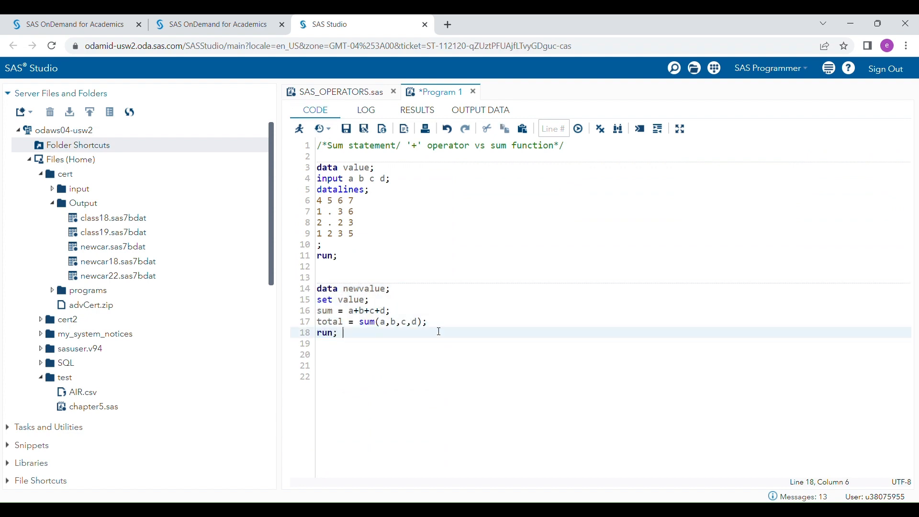
pyautogui.doubleClick(413, 145)
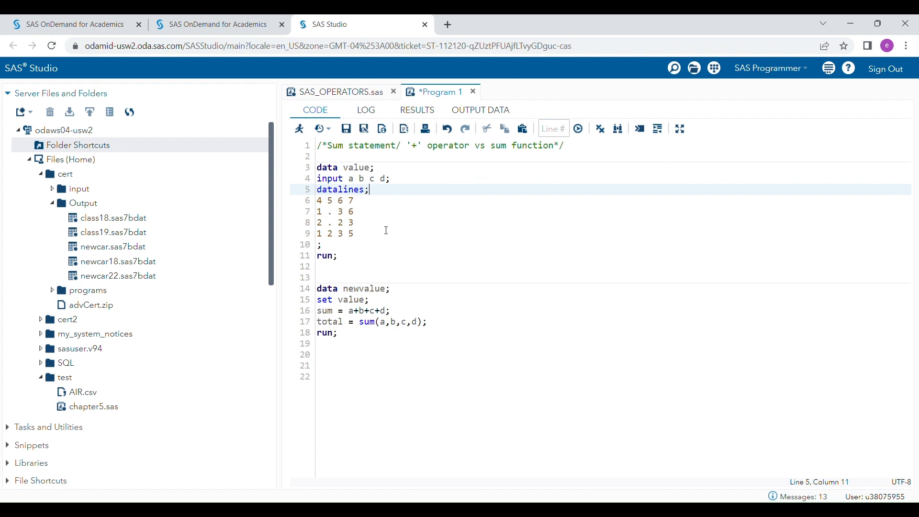
pyautogui.moveTo(347, 338)
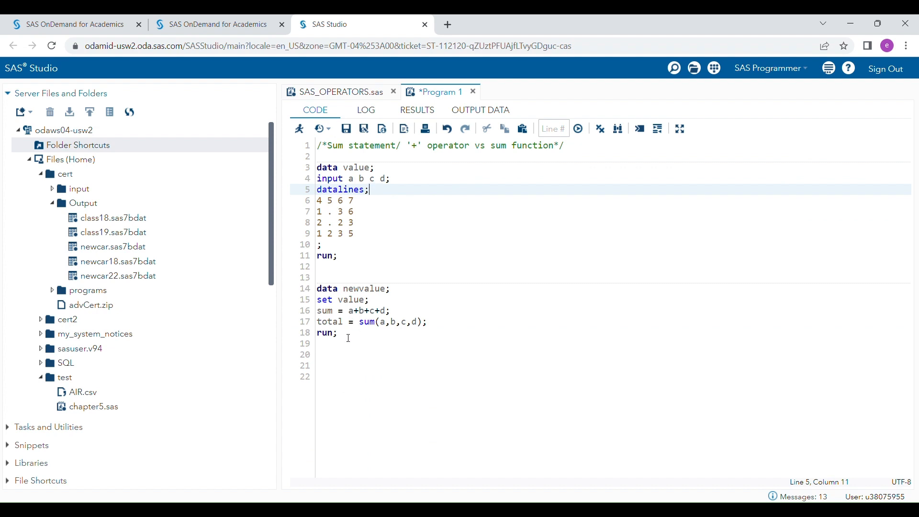